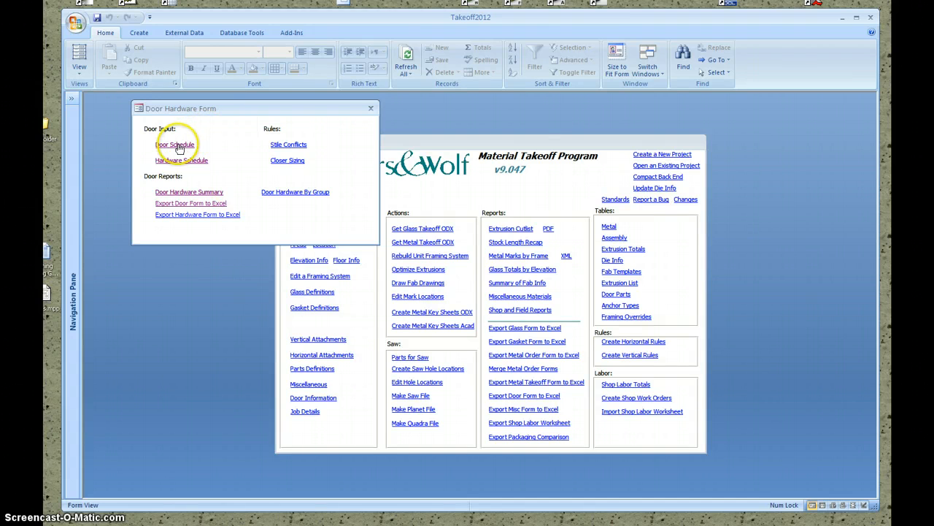
# Open the DoorTOQuery door schedule listing doors A101A, A110B, B110B and A101C
pyautogui.click(175, 144)
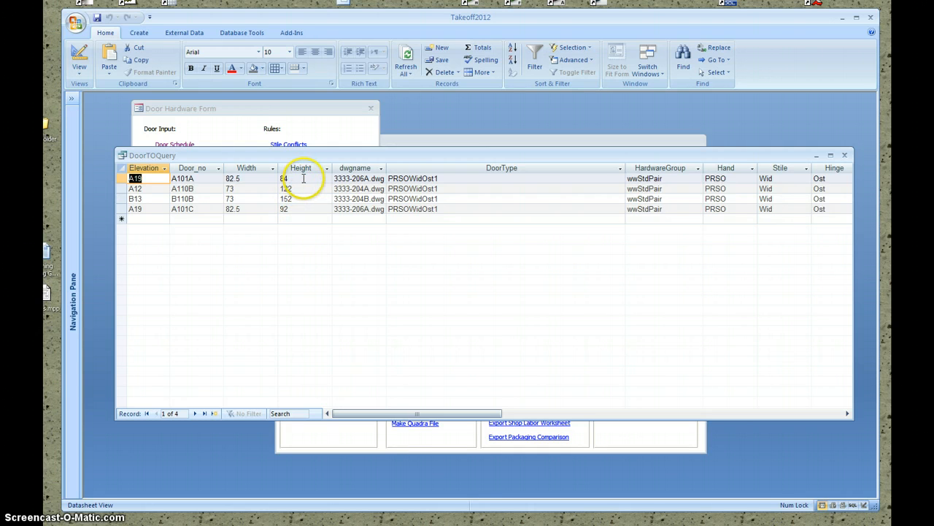
pyautogui.click(845, 155)
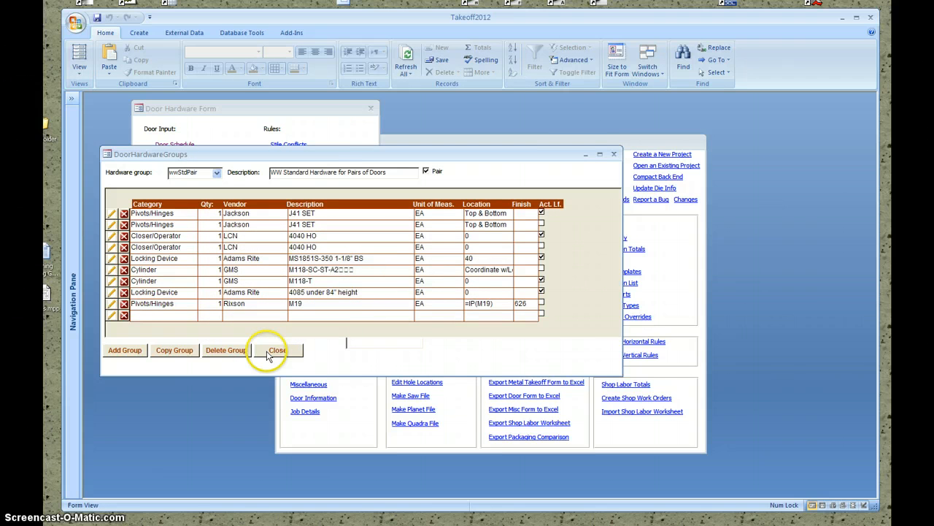
# Close the wwStdPair hardware group form, returning to the Door Hardware Form
pyautogui.click(278, 350)
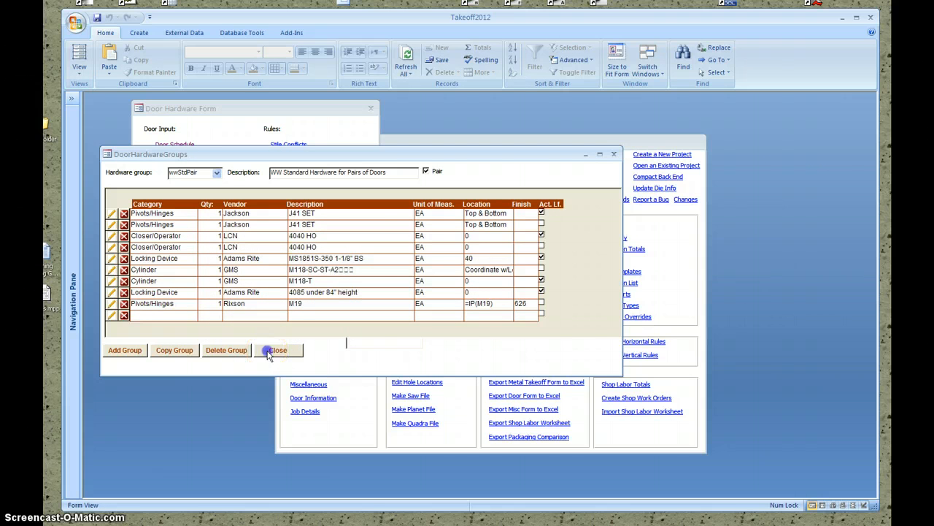
pyautogui.click(277, 350)
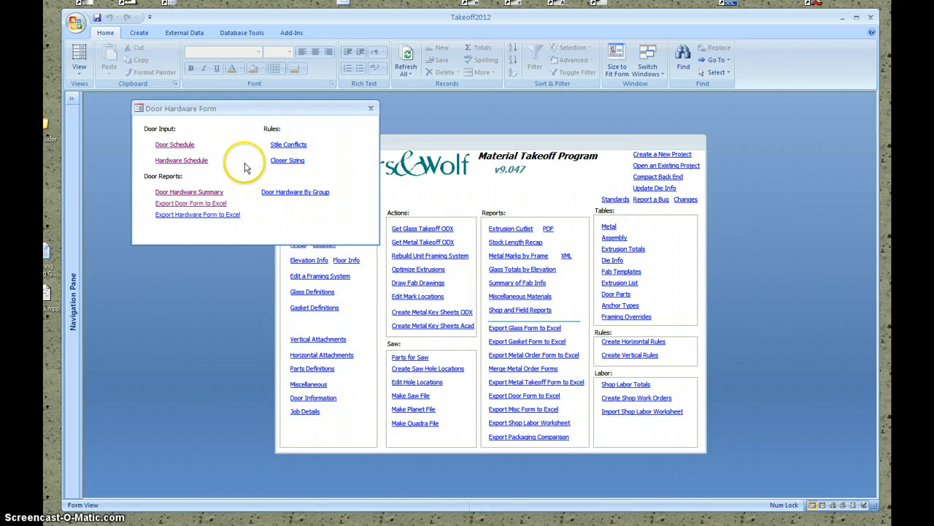
pyautogui.moveTo(310, 225)
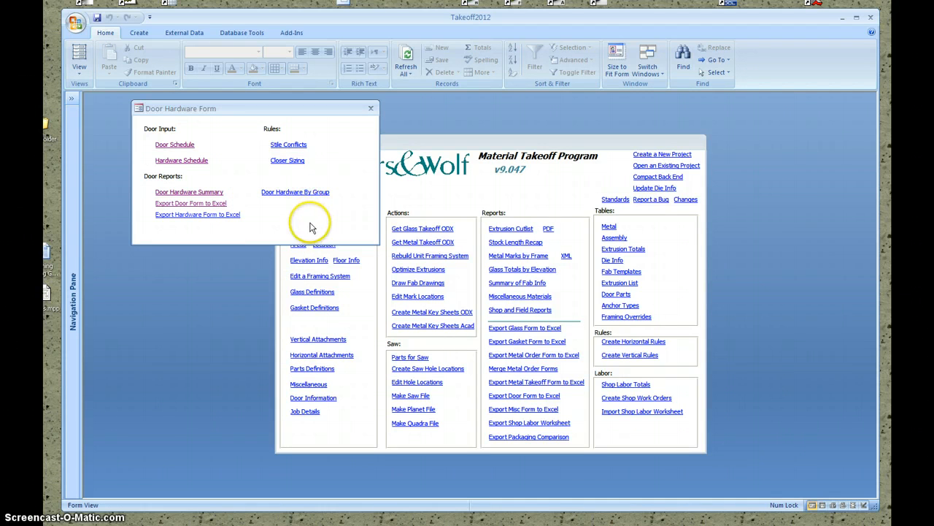
pyautogui.moveTo(302, 215)
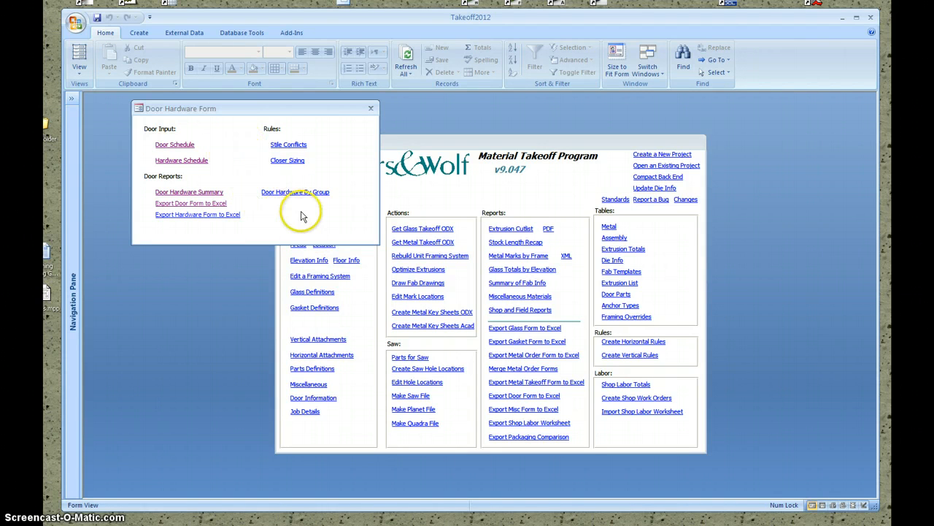
pyautogui.moveTo(270, 211)
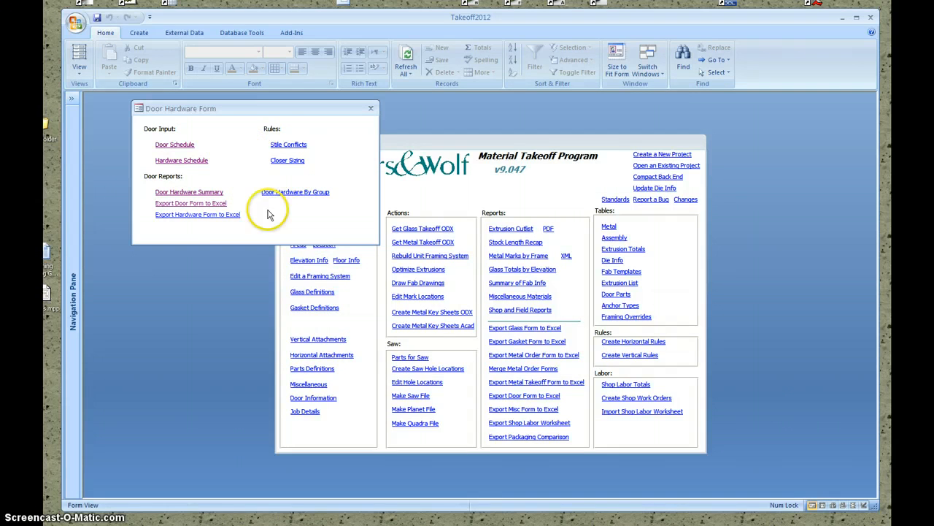
# Export the door forms to DrForm(03-22-13).xls in My Documents, replacing the existing file
pyautogui.click(190, 203)
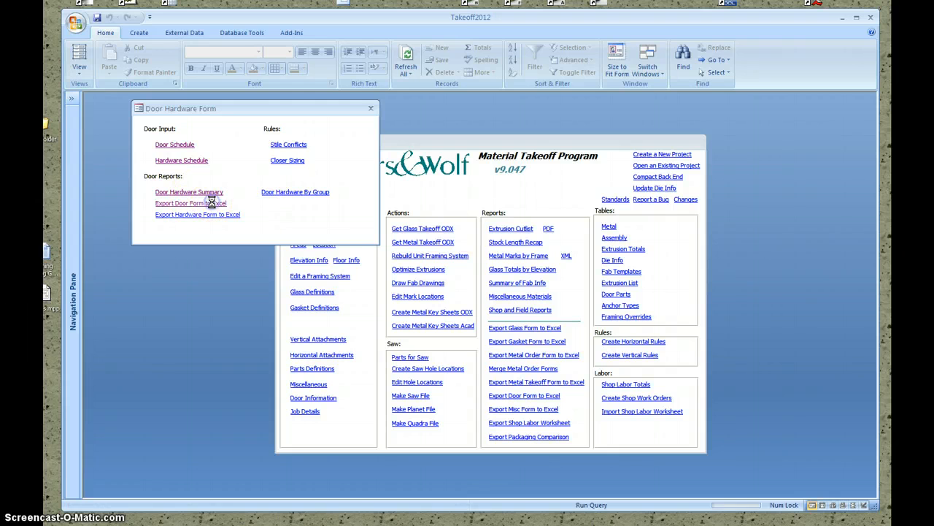
pyautogui.click(181, 203)
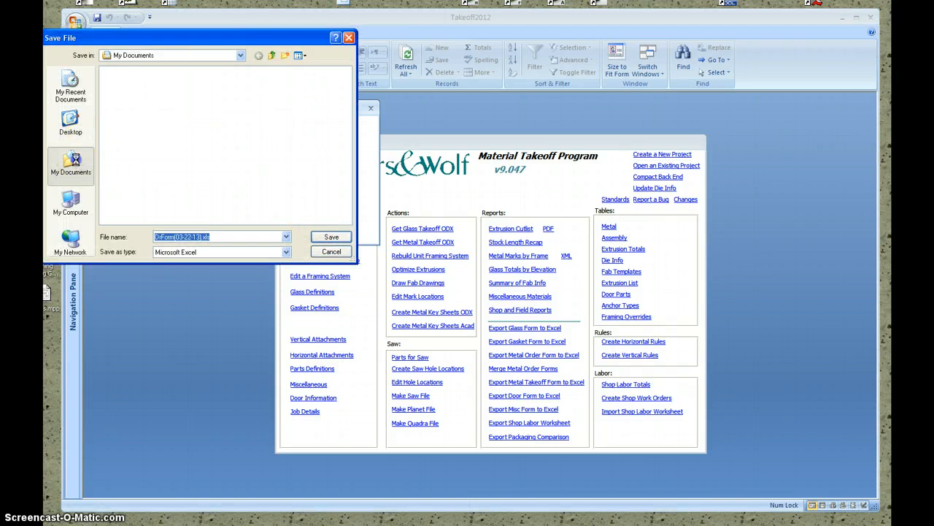
pyautogui.click(330, 236)
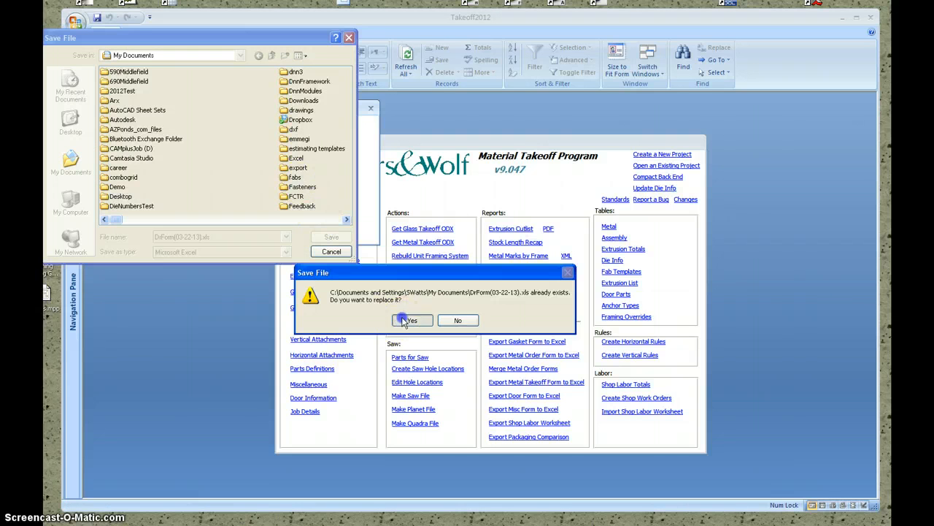
pyautogui.click(413, 320)
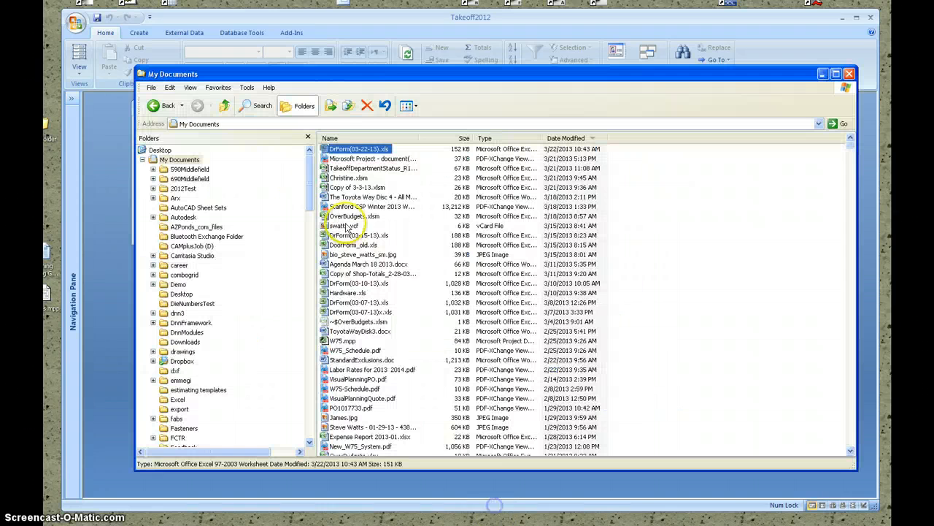
# Open DrForm(03-22-13).xls from My Documents in Excel
pyautogui.click(358, 149)
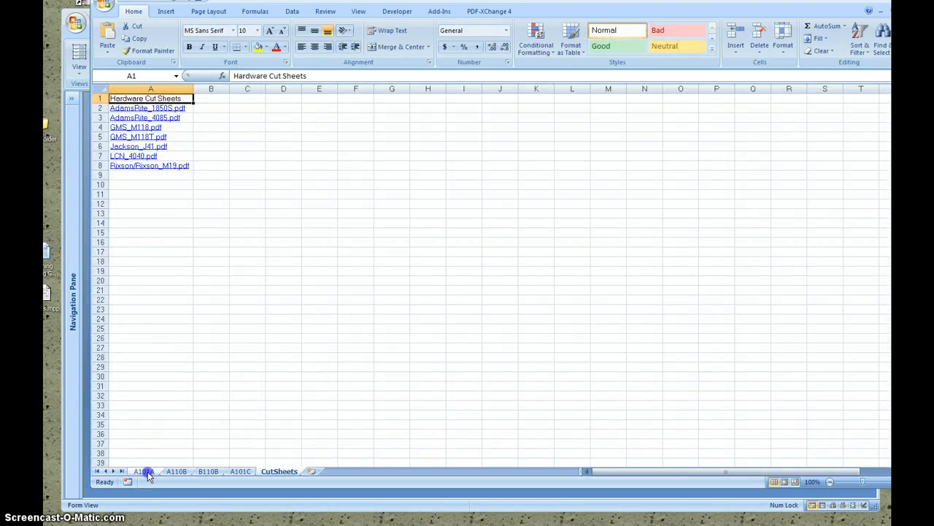
# Review the A101A, A110B and A101C door sheets down to their M19 pivot hardware sections
pyautogui.click(144, 471)
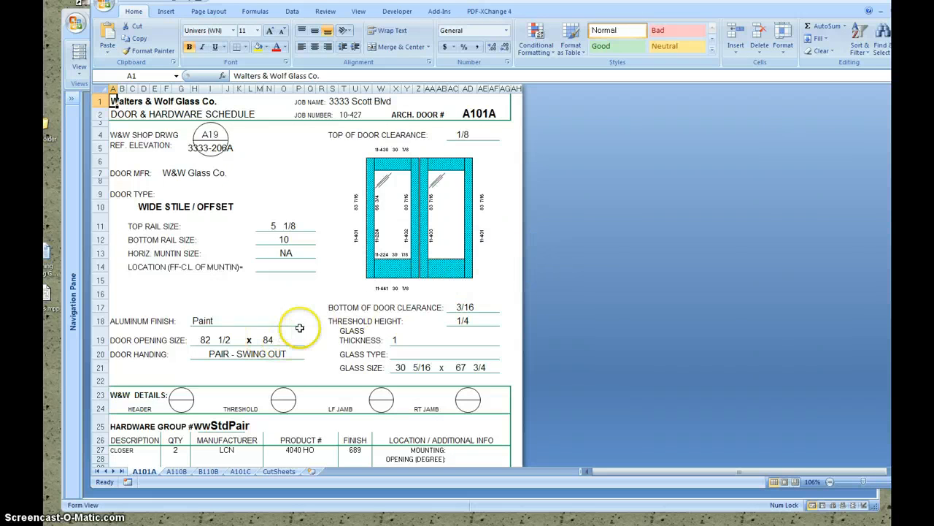
pyautogui.scroll(-3)
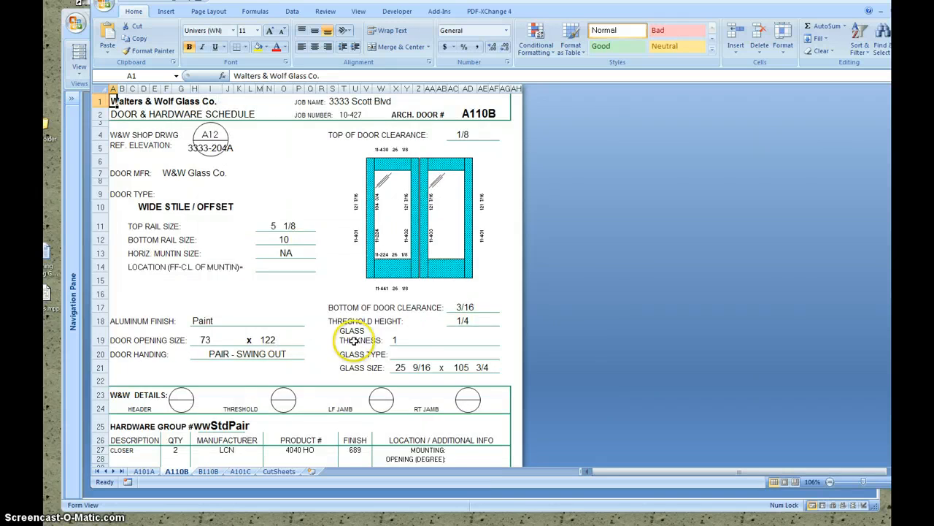
pyautogui.scroll(-3)
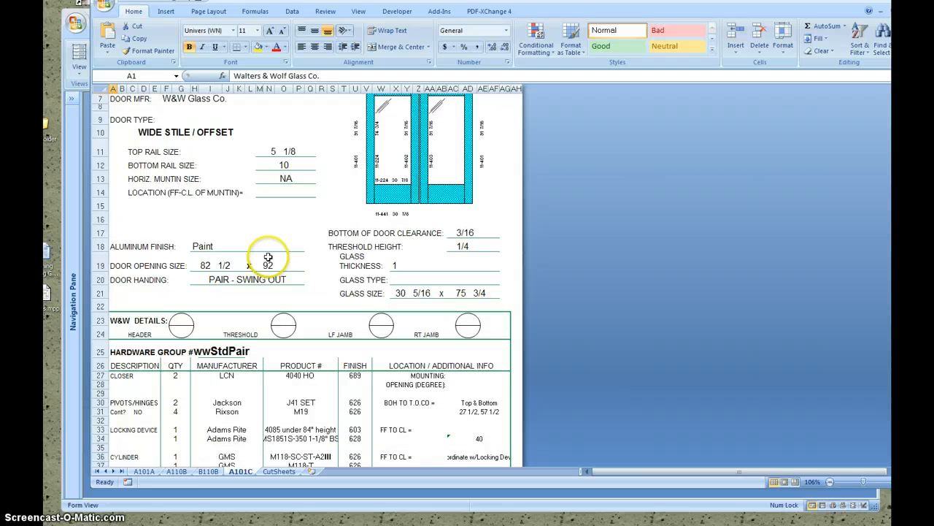
pyautogui.scroll(-3)
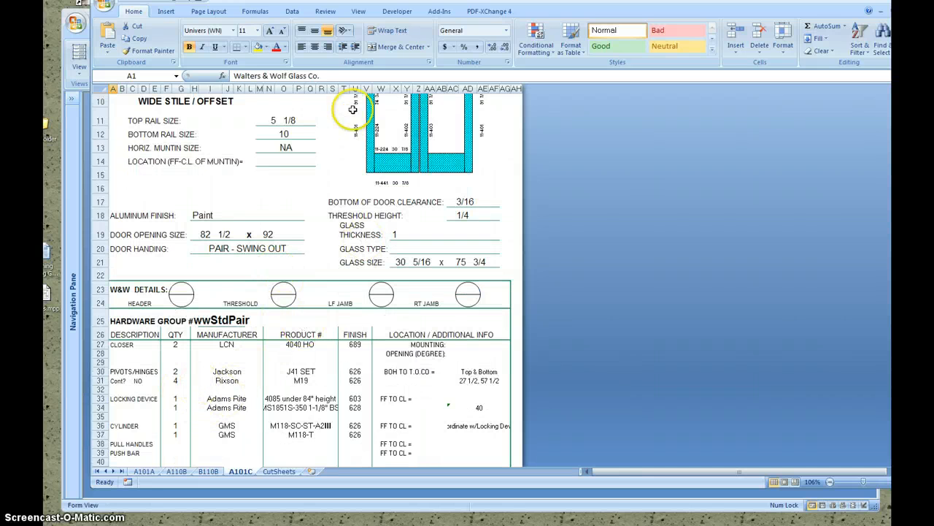
pyautogui.moveTo(288, 381)
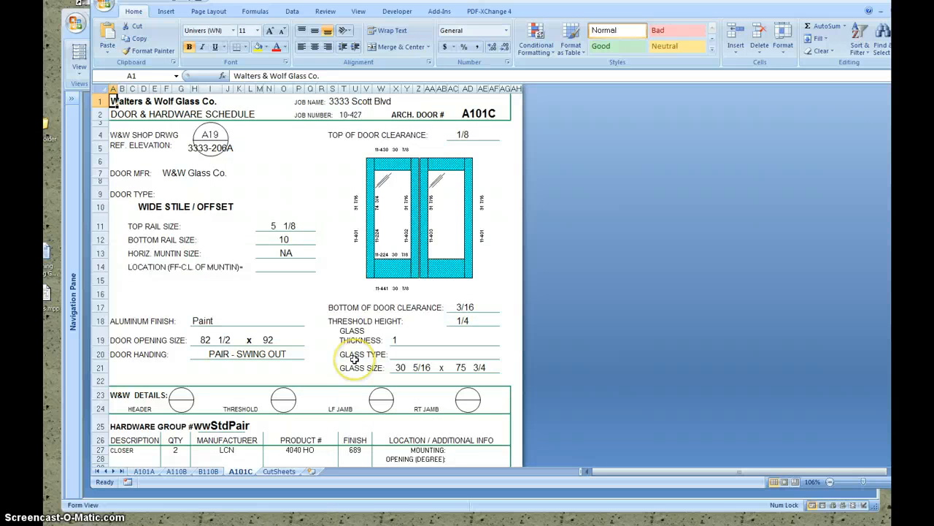
pyautogui.scroll(-3)
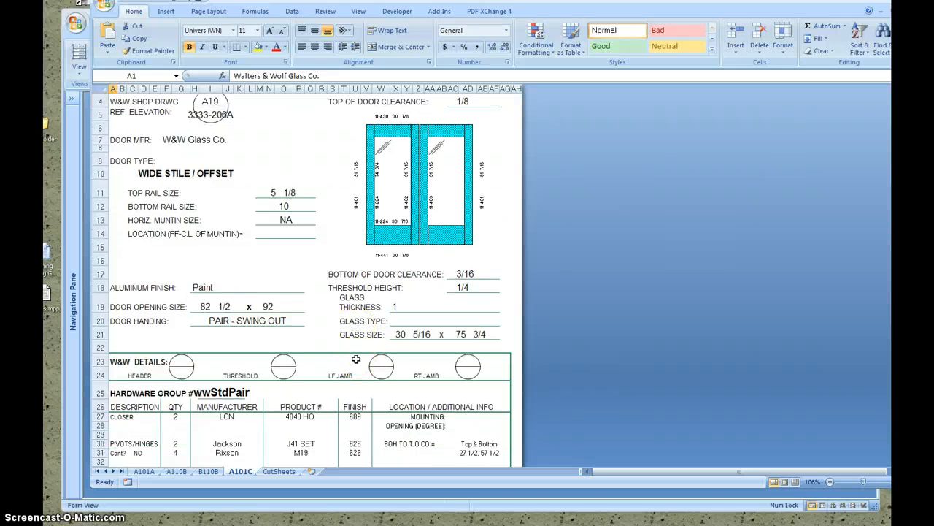
pyautogui.scroll(-3)
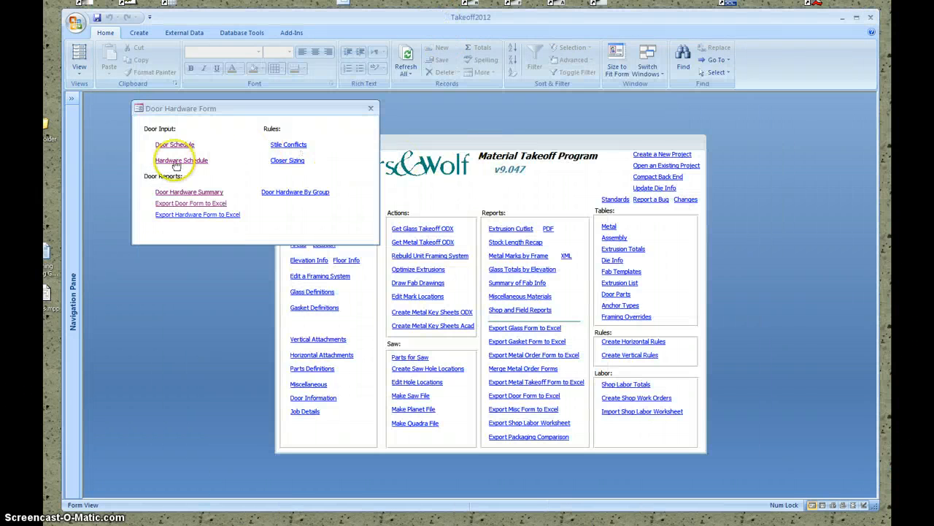
# Add a Rixson EM19 4 Wire pivot ticked as Active Leaf to wwStdPair and close the group form
pyautogui.click(176, 160)
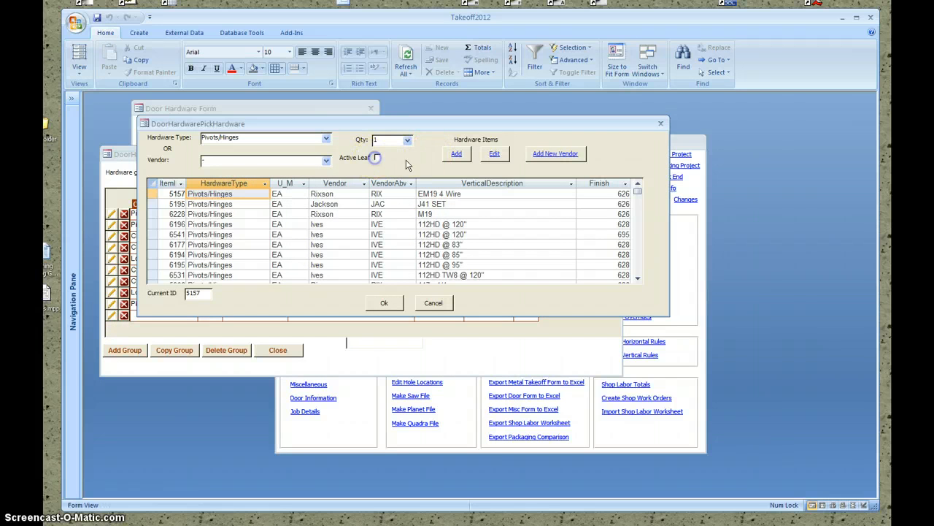
pyautogui.click(384, 303)
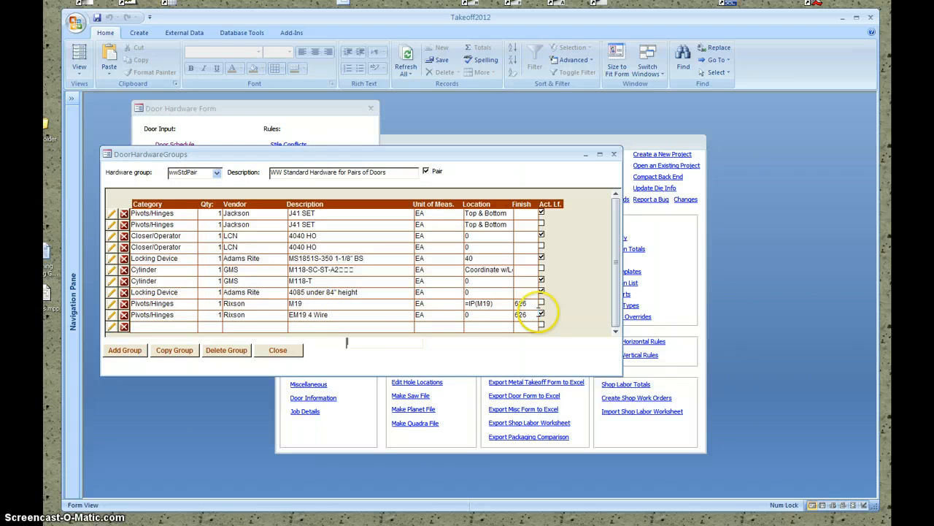
pyautogui.click(277, 350)
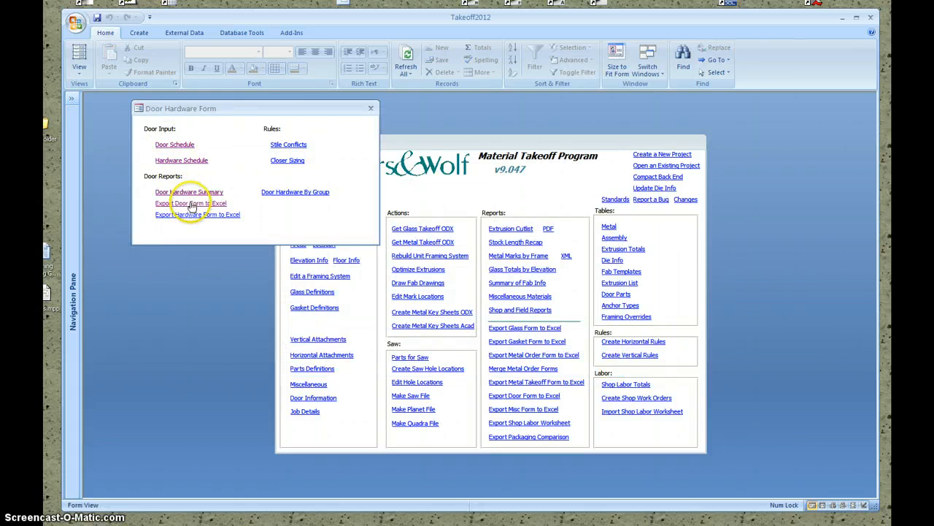
# Re-export DrForm(03-22-13).xls to My Documents and reopen the workbook in Excel
pyautogui.click(187, 203)
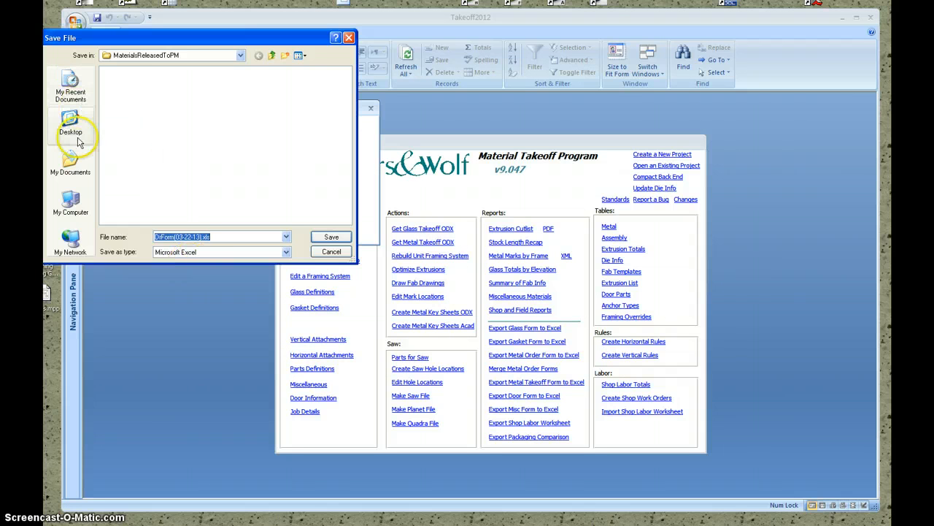
pyautogui.click(70, 161)
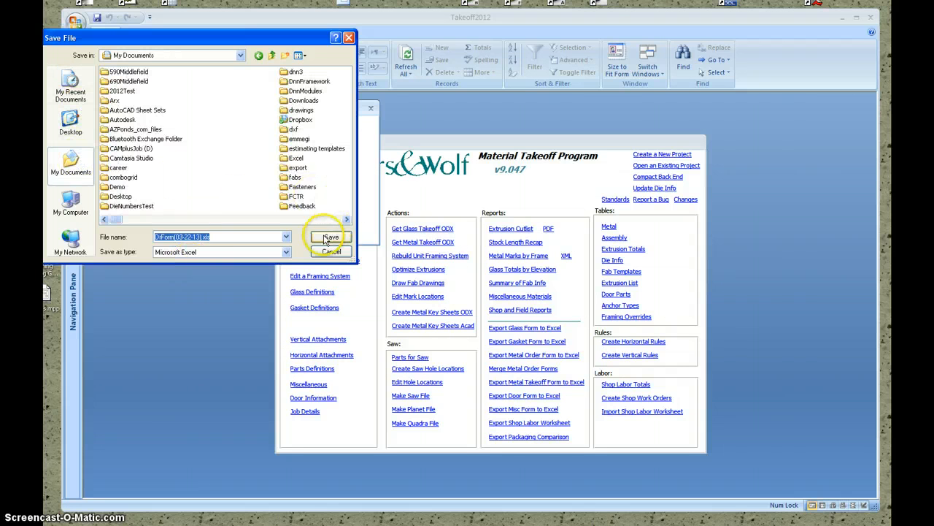
pyautogui.click(328, 237)
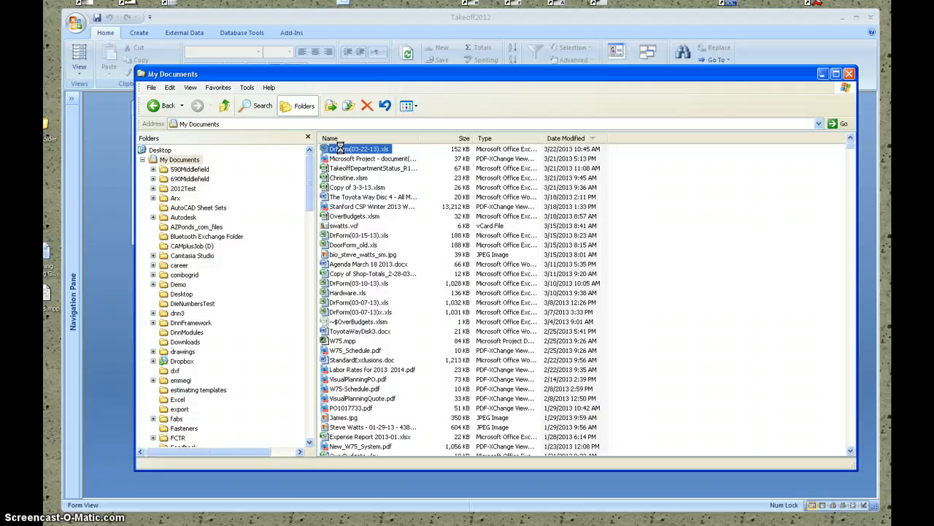
pyautogui.click(358, 148)
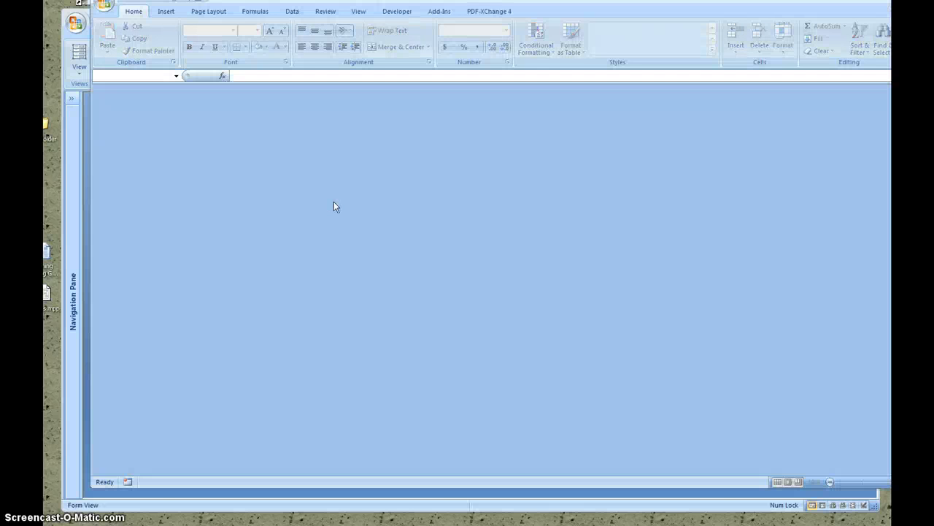
pyautogui.click(276, 471)
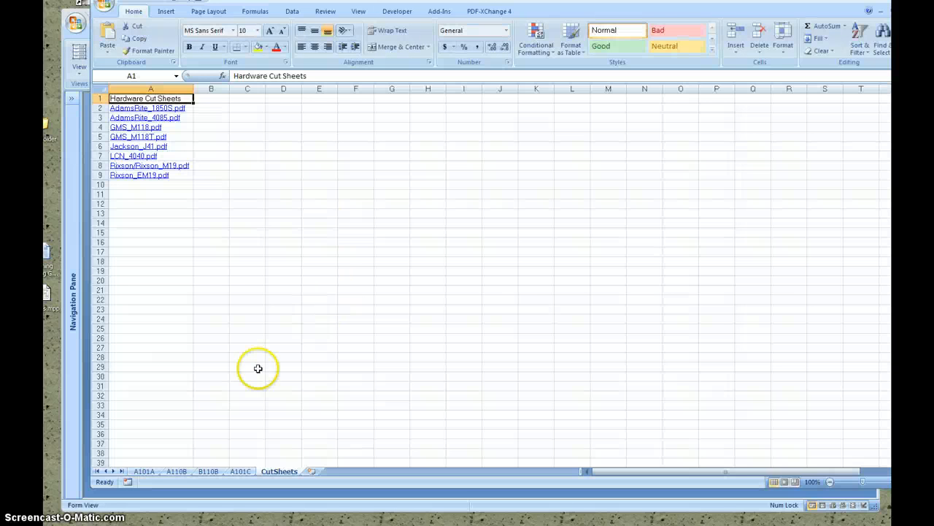
# Review the A101A, A101C and A110B sheets showing the M19 pivots plus the EM19 4 Wire
pyautogui.click(145, 472)
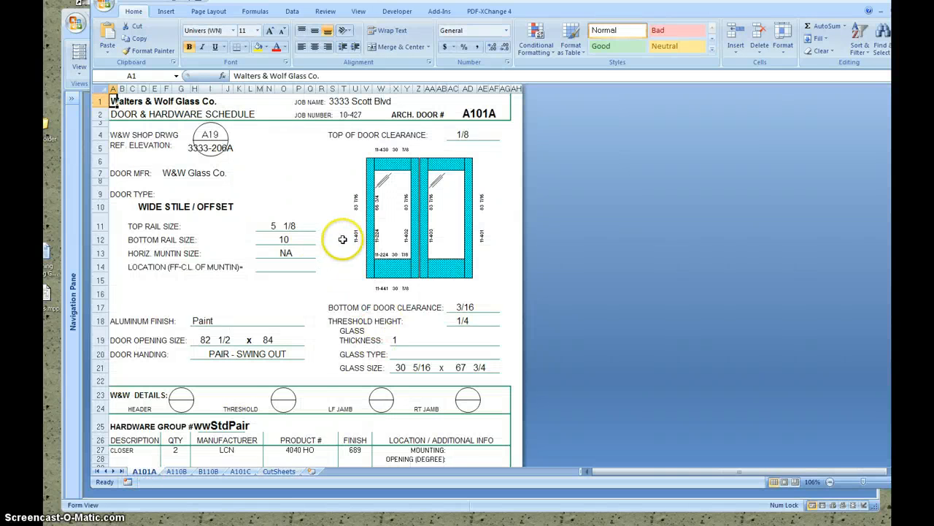
pyautogui.scroll(-3)
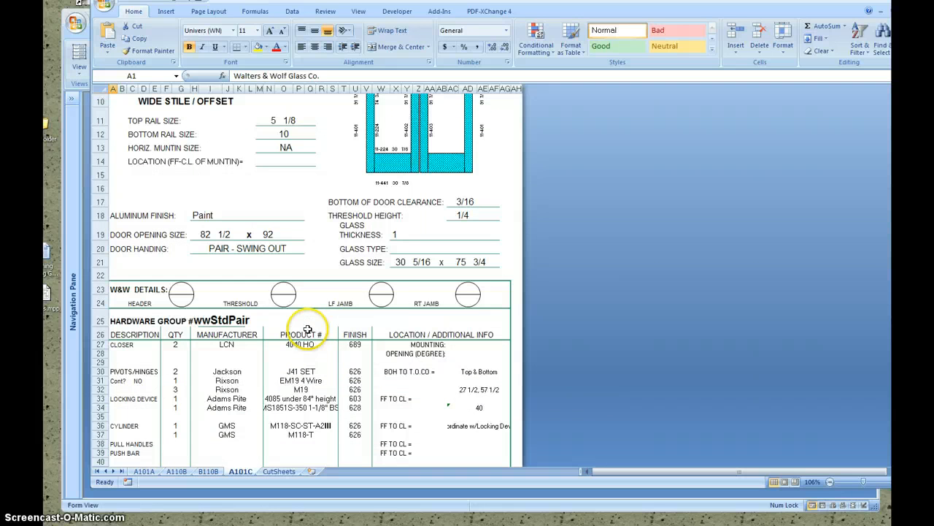
pyautogui.moveTo(278, 294)
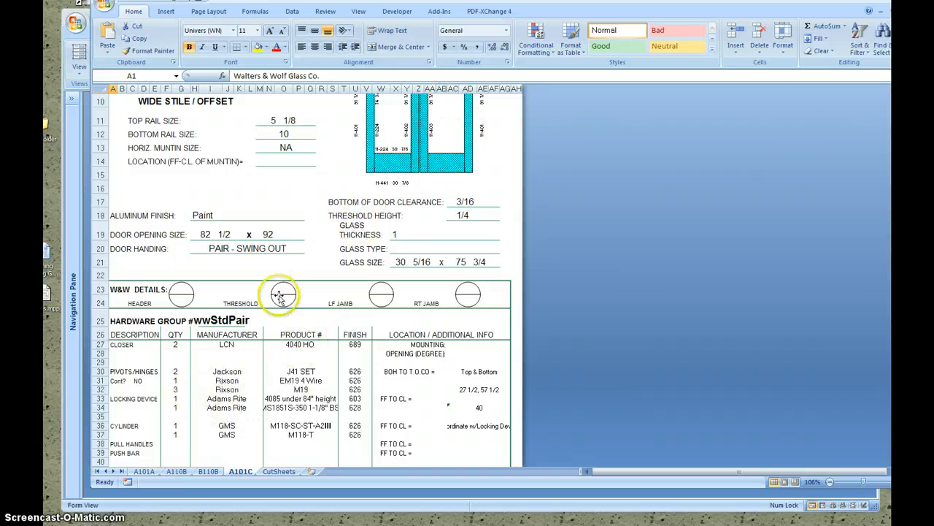
pyautogui.moveTo(298, 391)
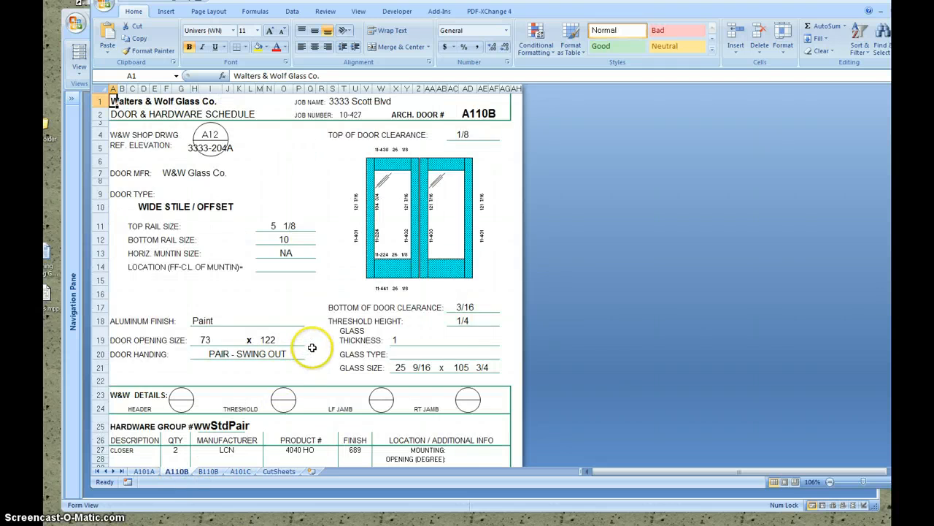
pyautogui.scroll(-3)
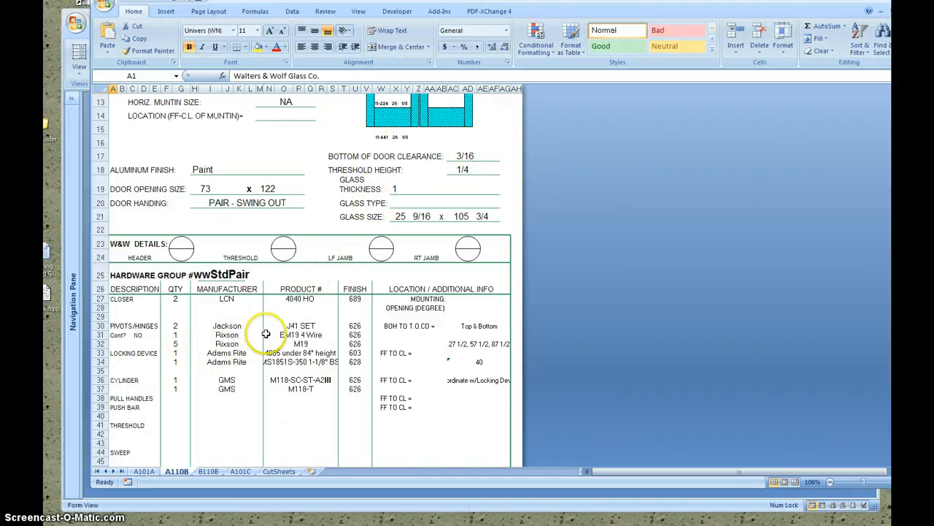
pyautogui.moveTo(274, 344)
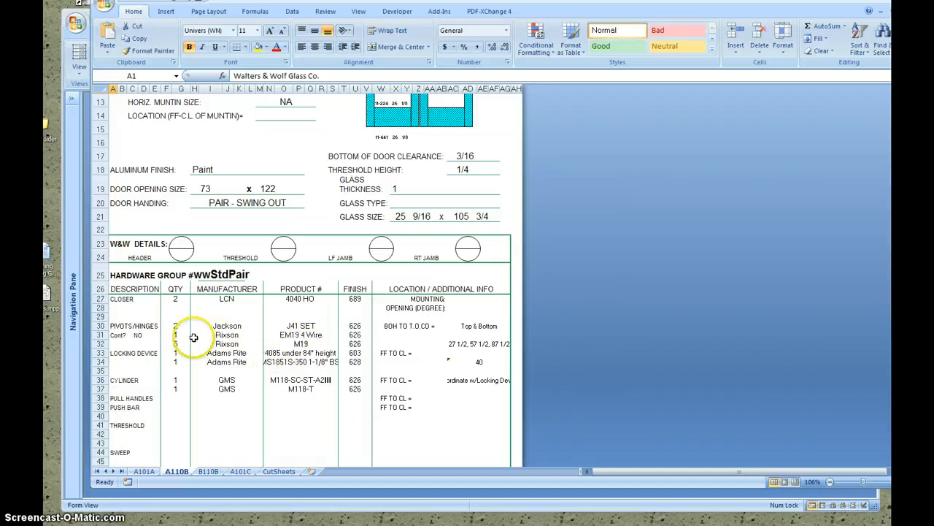
pyautogui.moveTo(193, 337)
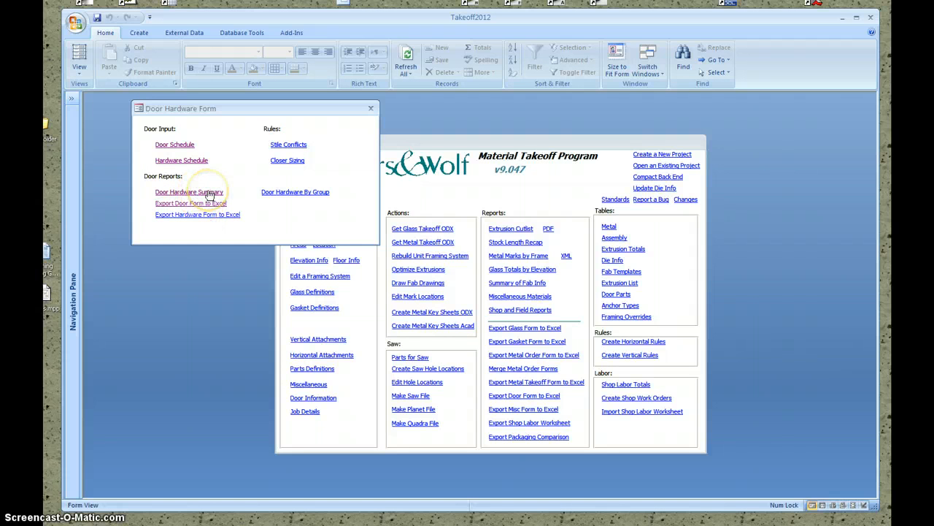
pyautogui.moveTo(204, 194)
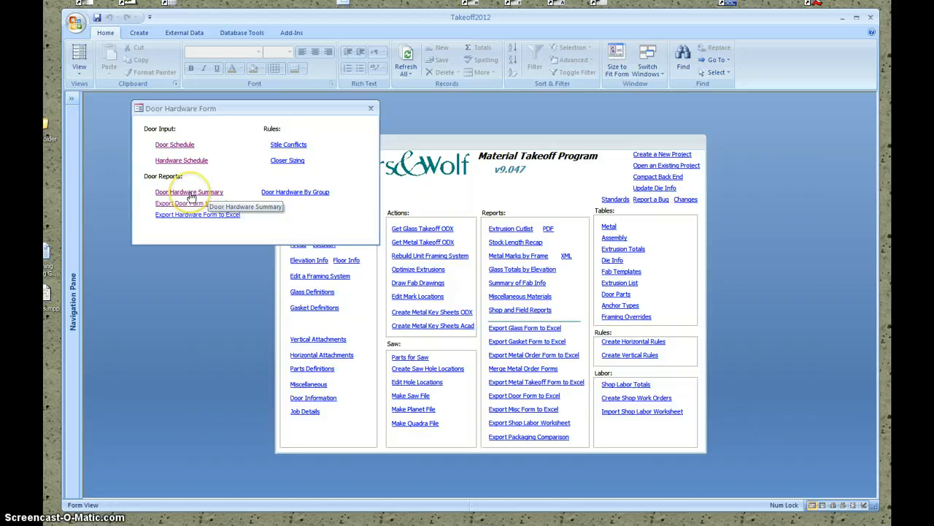
pyautogui.moveTo(288, 225)
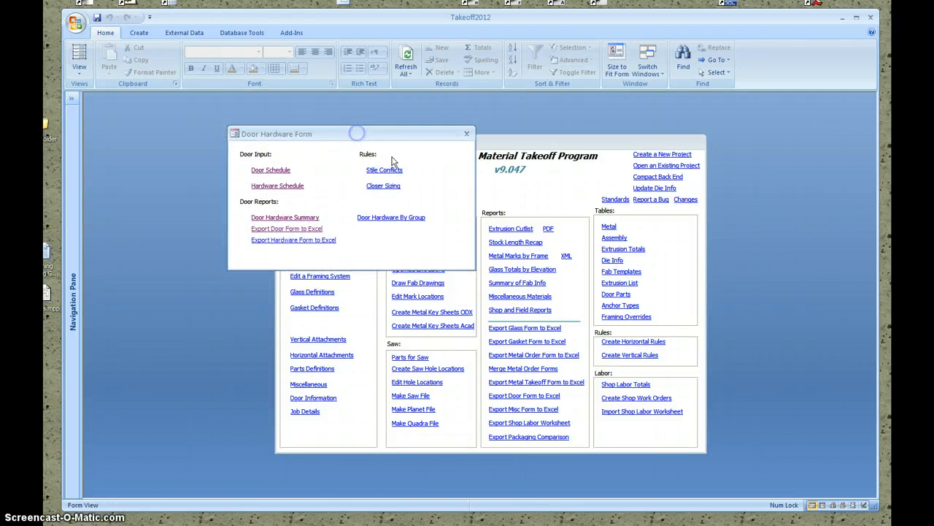
pyautogui.moveTo(357, 133); pyautogui.dragTo(259, 116)
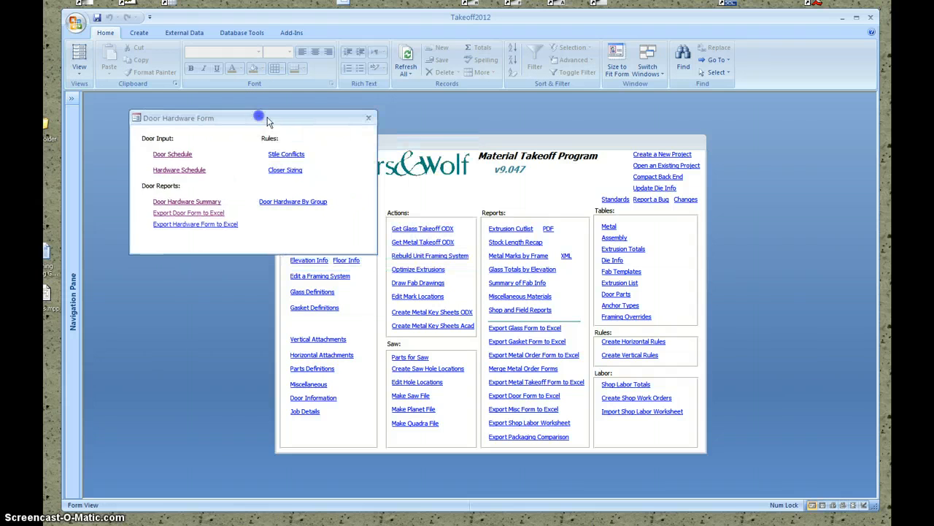